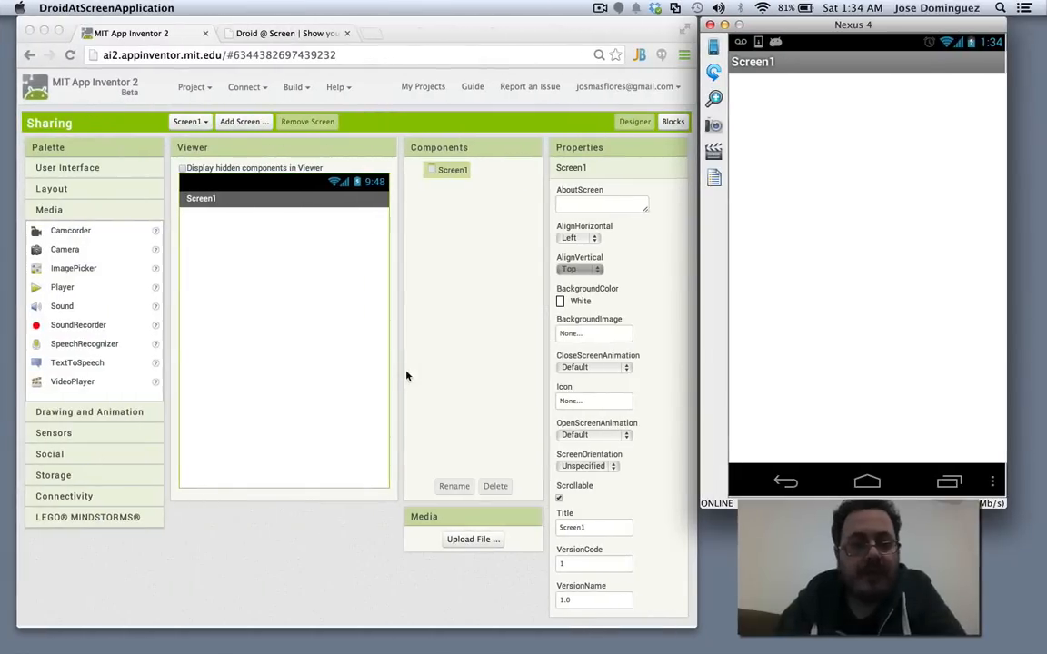
mouse_move(211, 331)
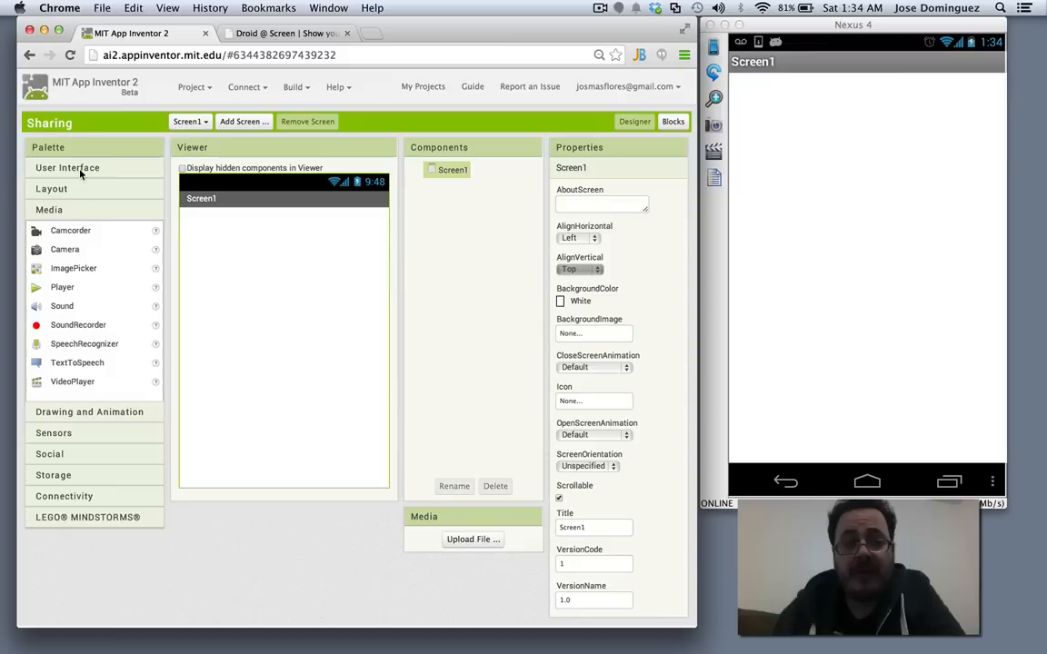
Add a Button from the User Interface palette and set its Text to 'Share'.
left_click(67, 168)
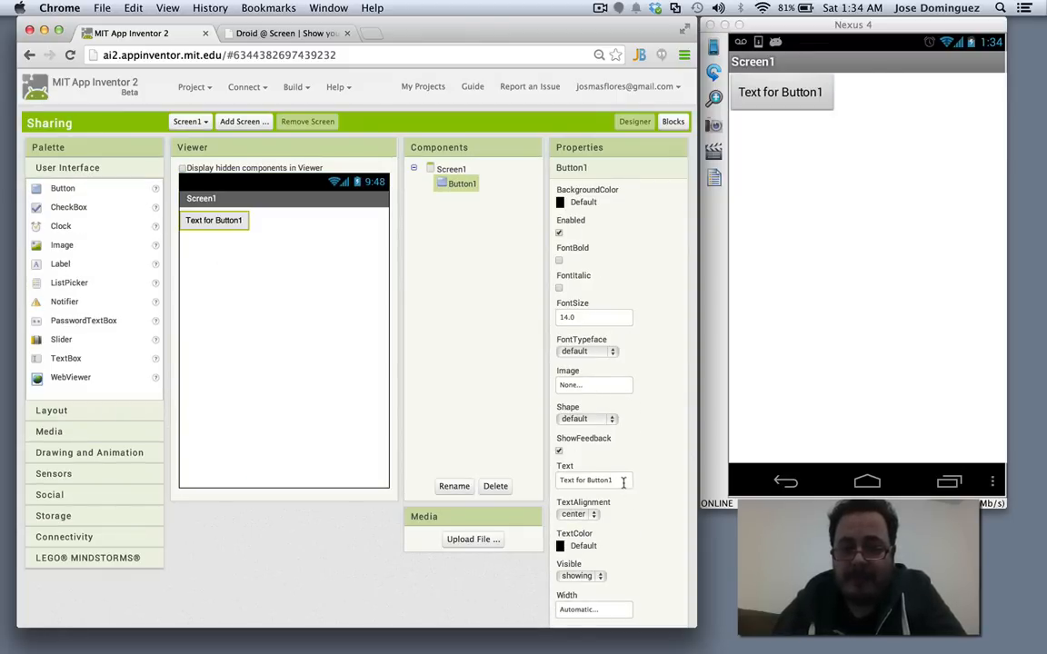
type("Share")
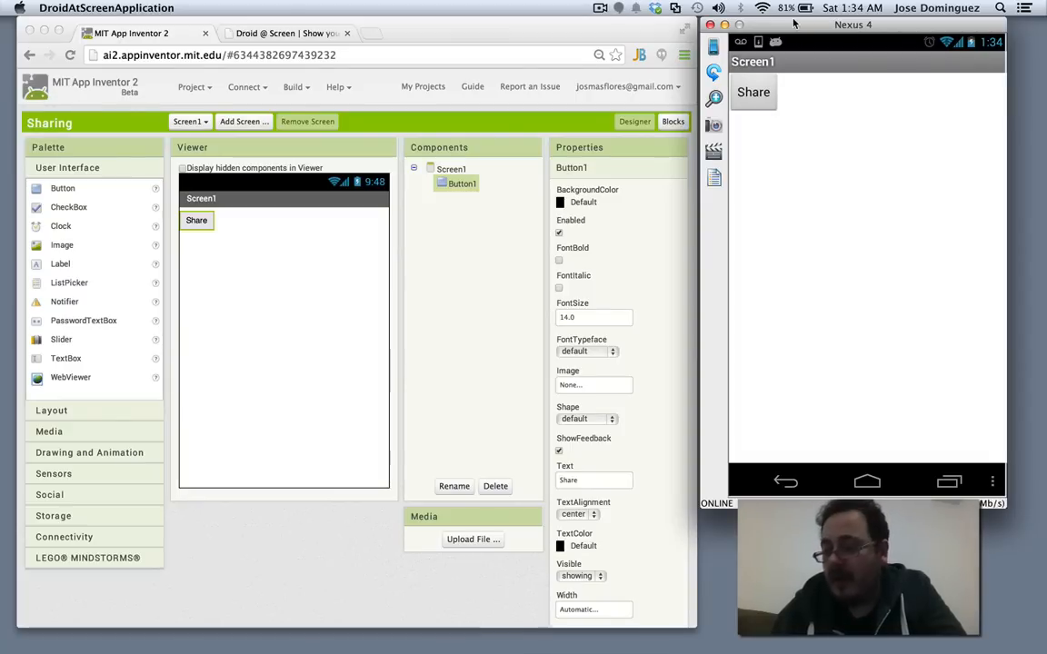
left_click(287, 32)
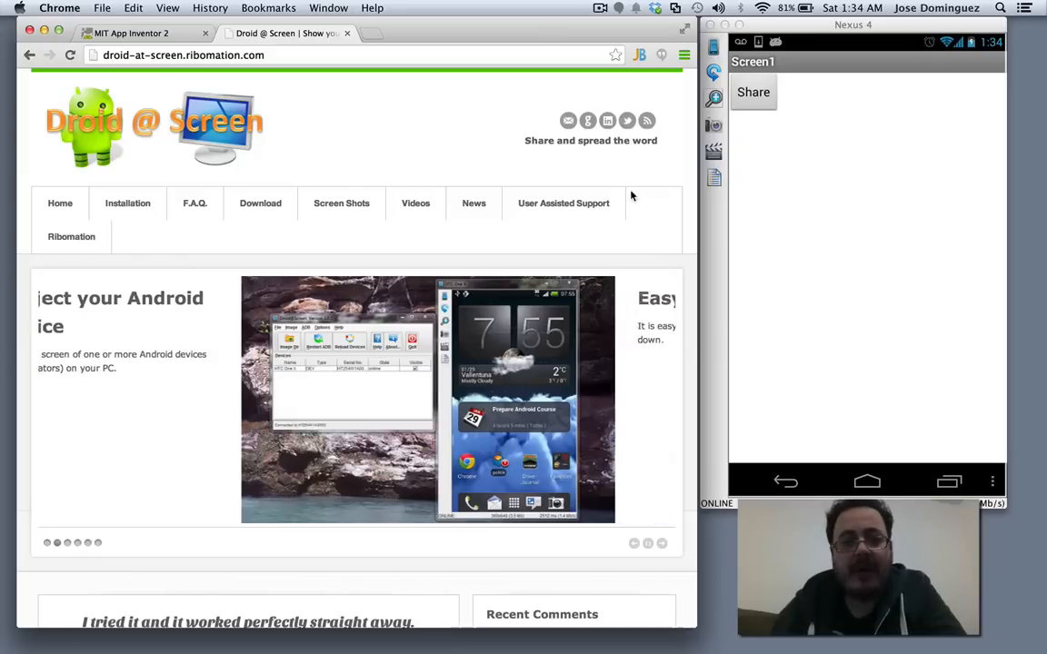
left_click(137, 33)
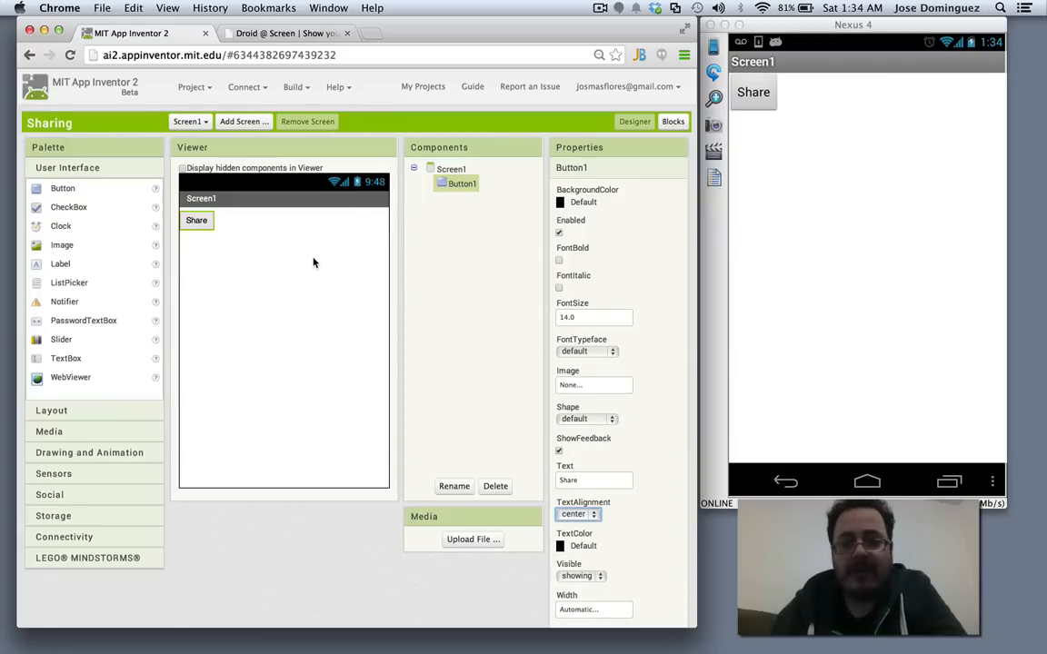
mouse_move(295, 267)
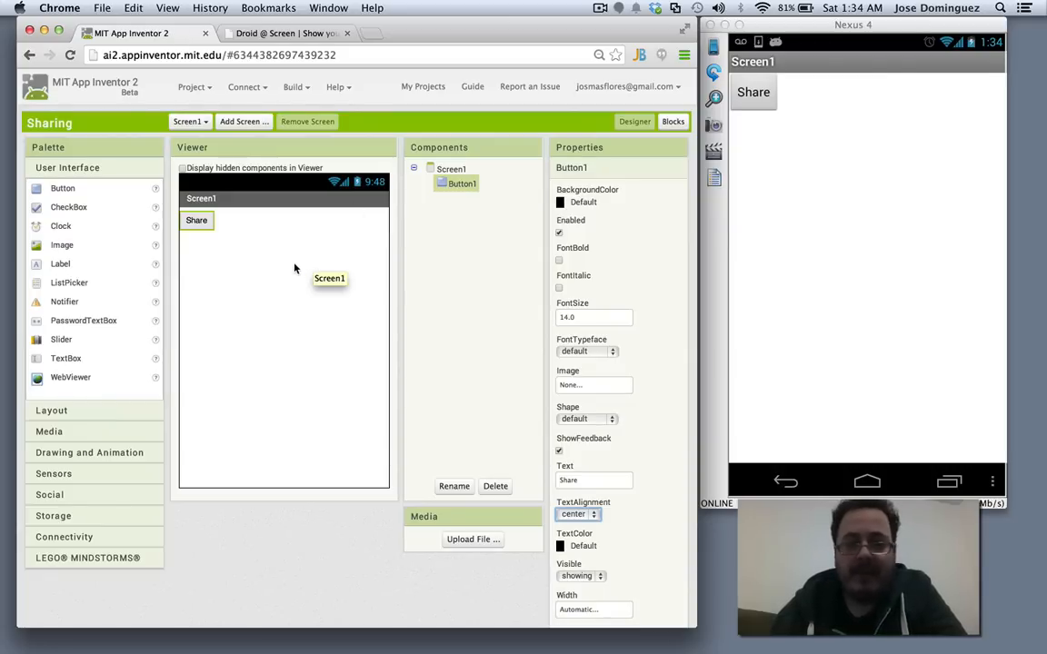
mouse_move(71, 489)
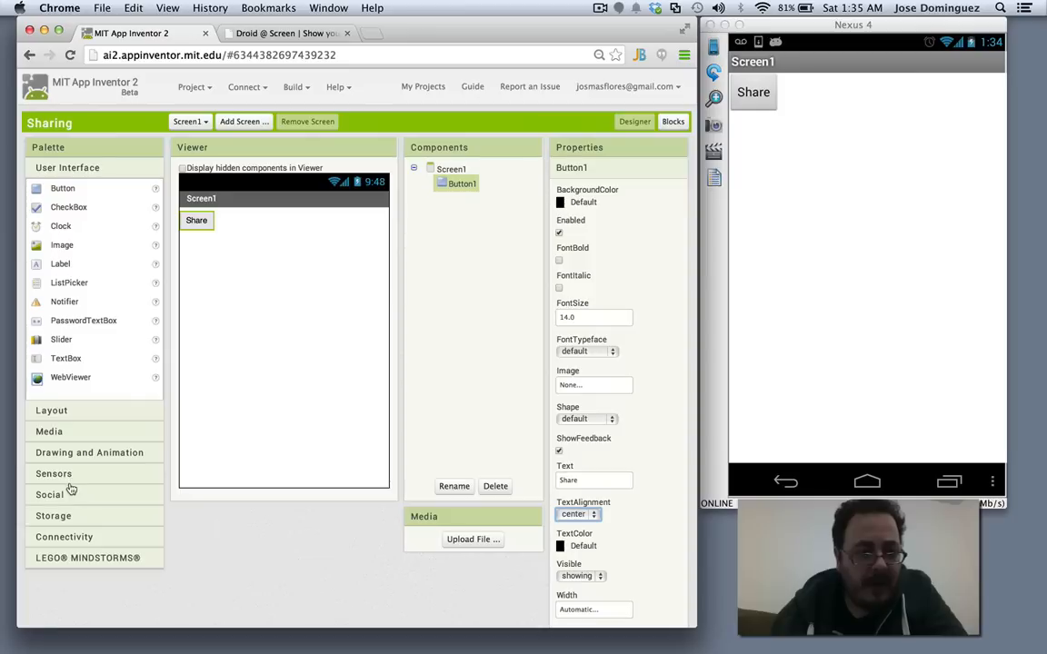
Add a non-visible Sharing component from the Social palette and go to Blocks.
left_click(51, 494)
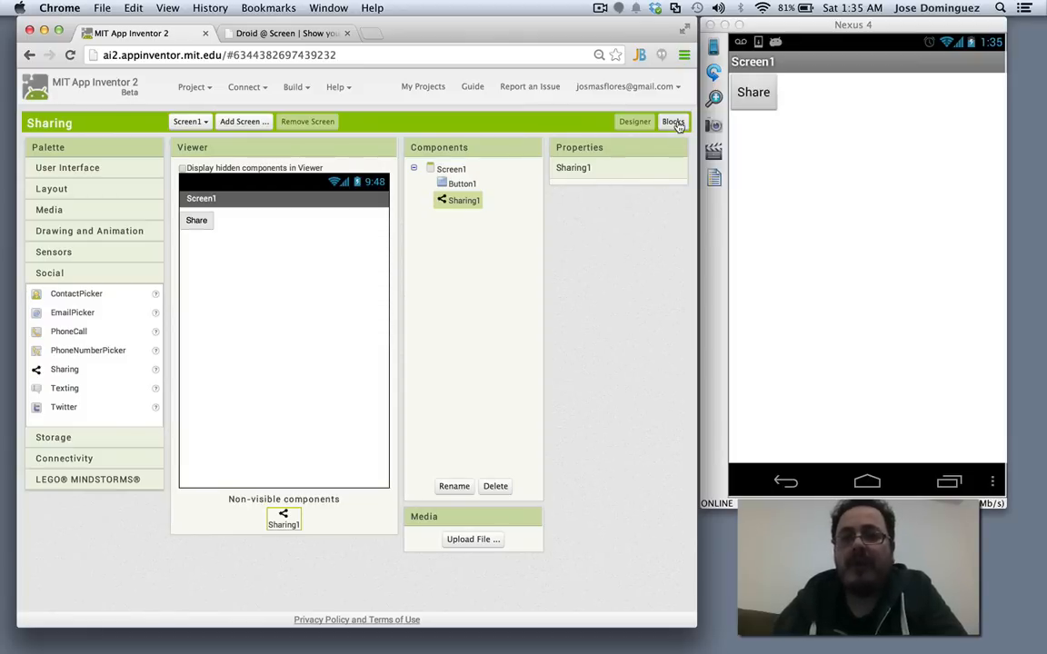
left_click(672, 120)
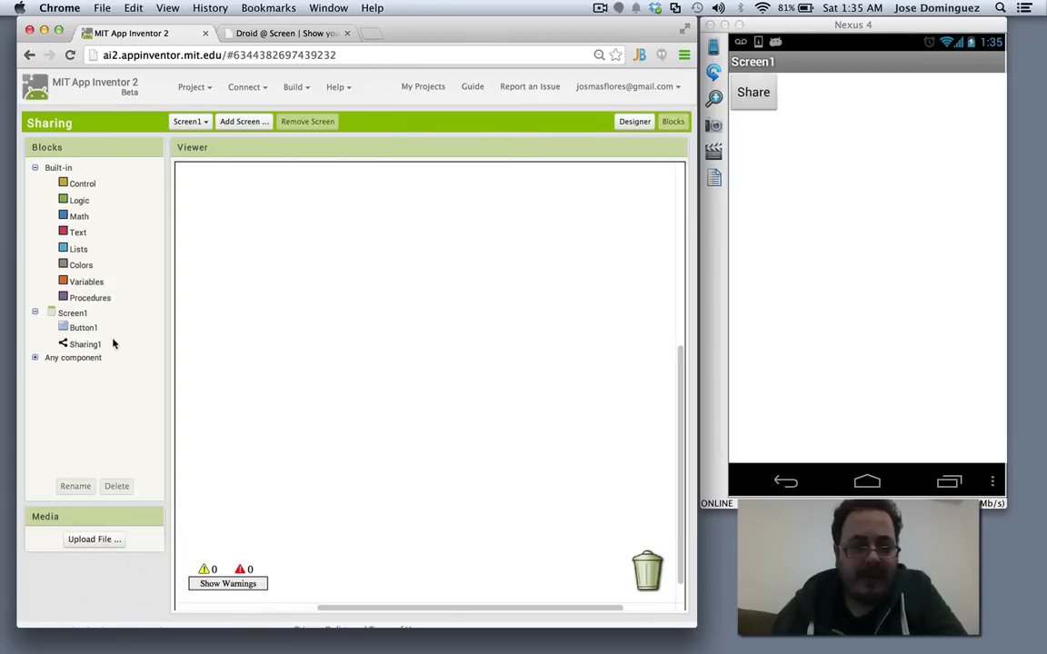
Make Button1.Click call Sharing1.ShareMessage with the text 'Hello there!'.
left_click(83, 327)
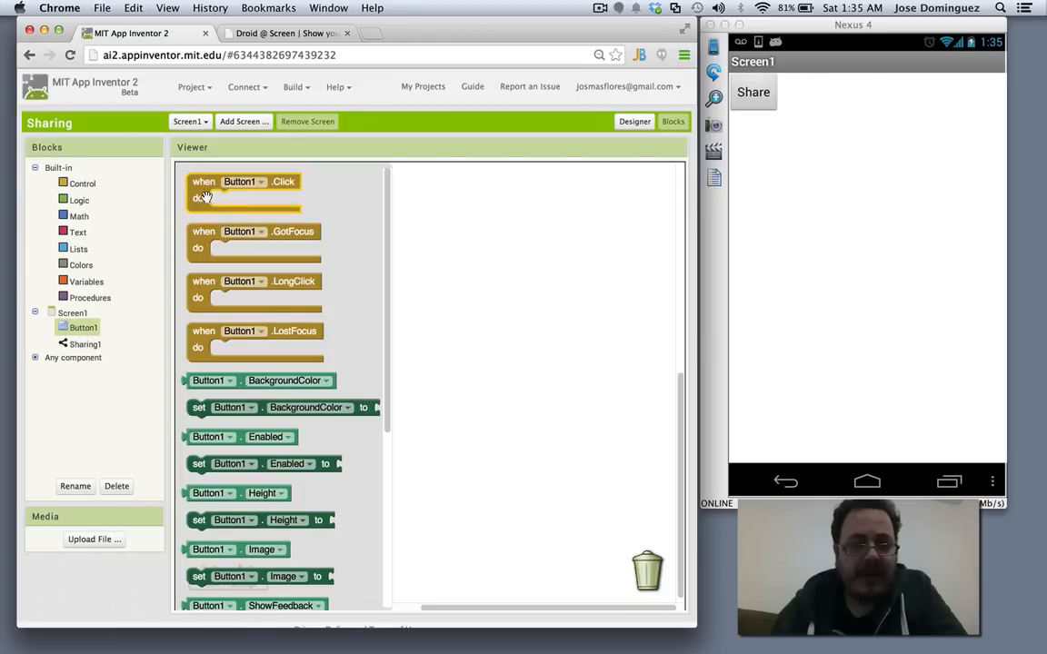
left_click(83, 344)
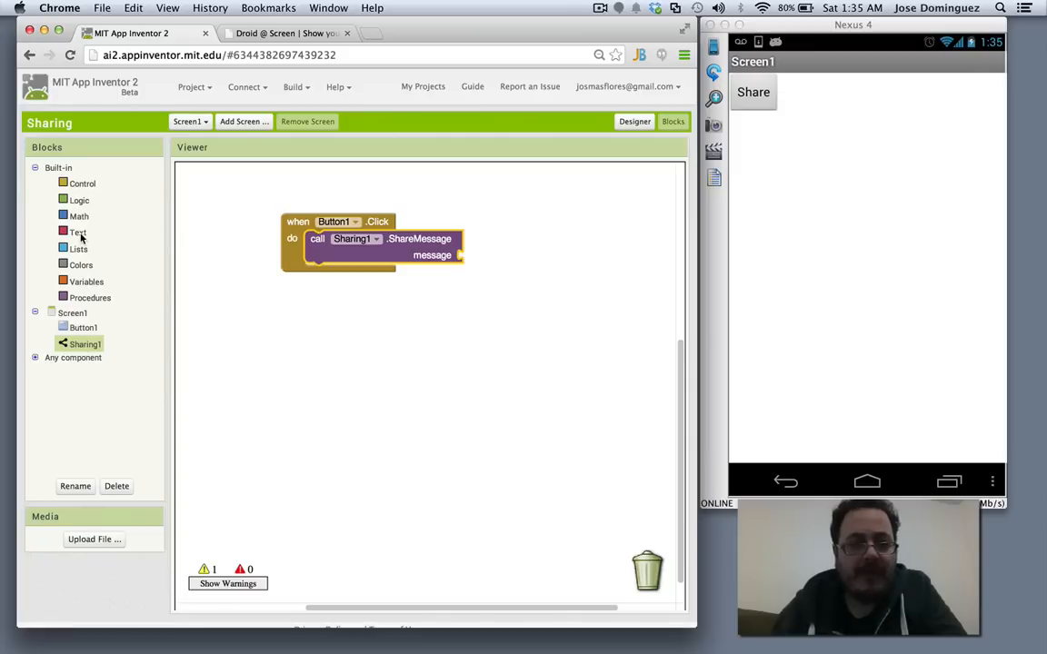
left_click(80, 233)
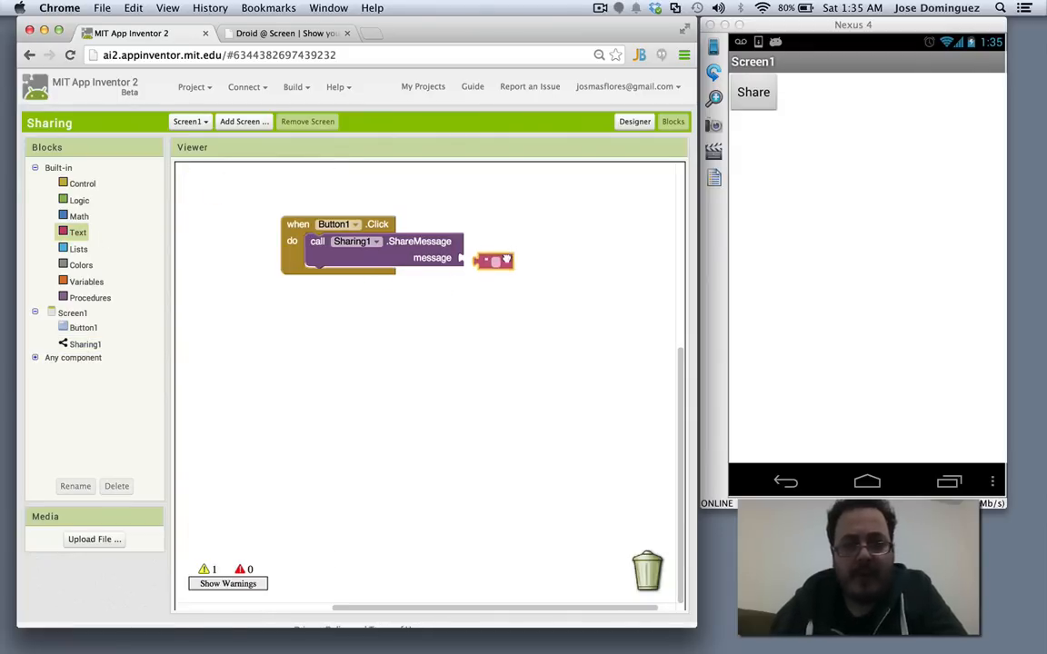
left_click_drag(495, 262, 481, 259)
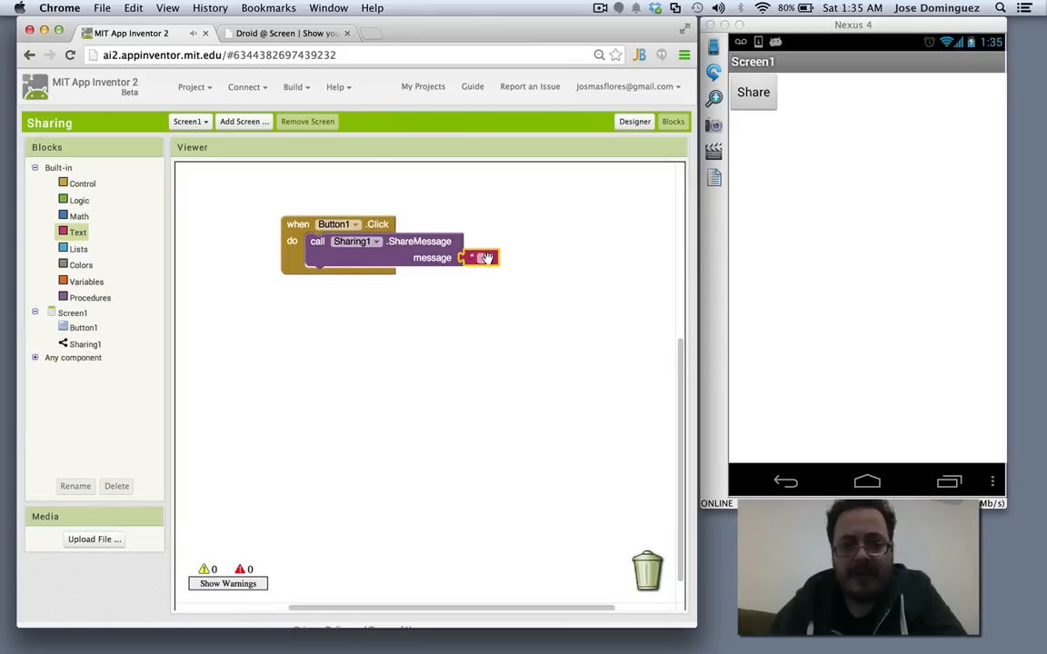
type("Hello there!")
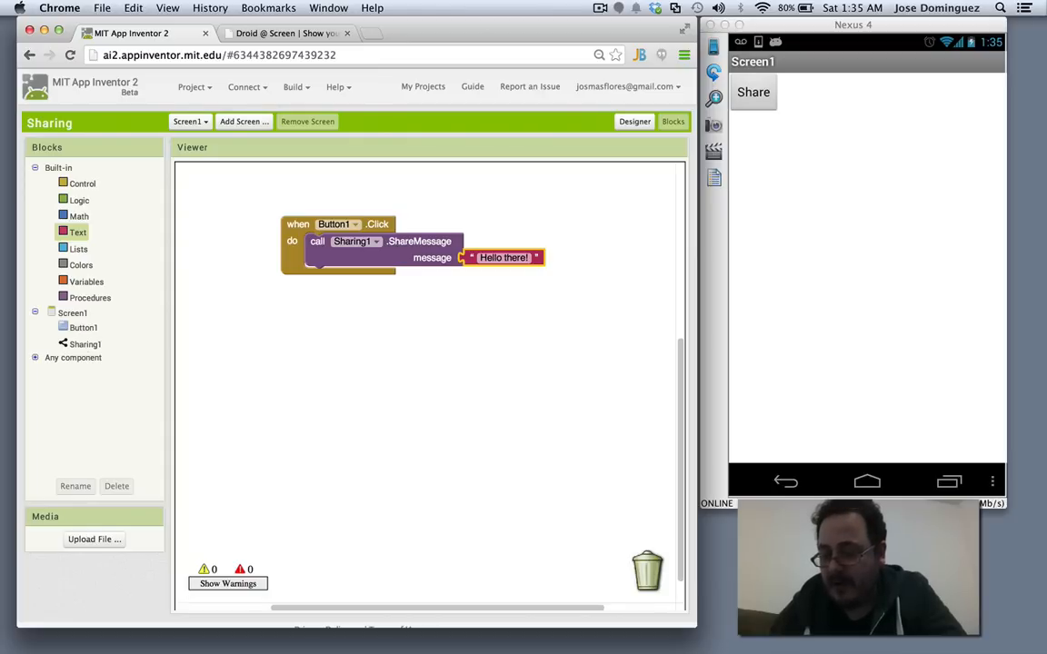
left_click(753, 90)
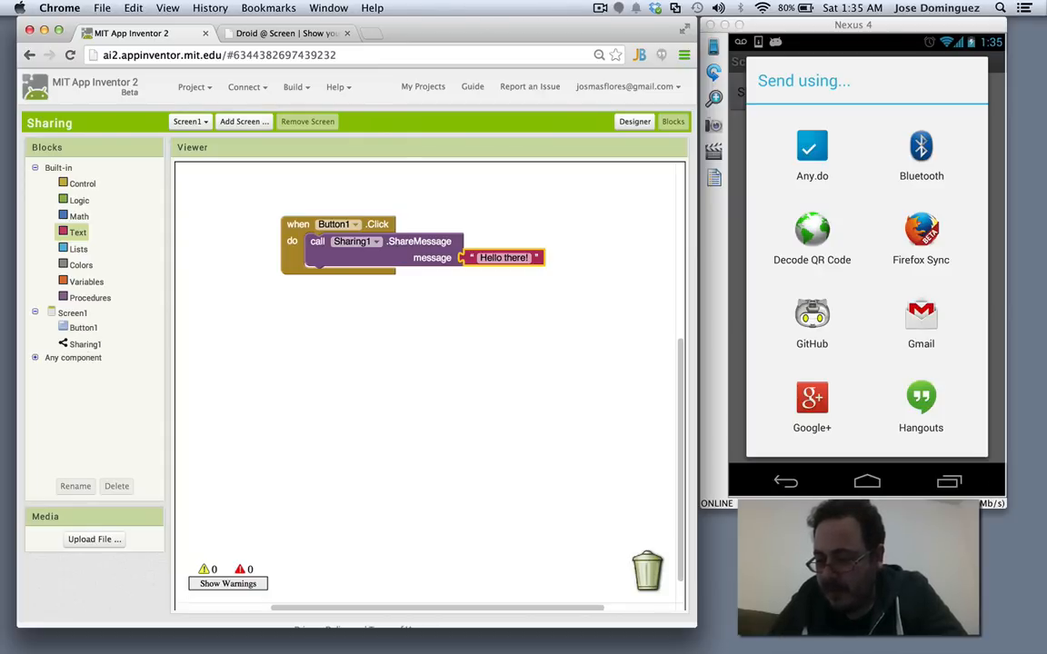
On the phone, share via Gmail so 'Hello there!' appears in a draft.
scroll("down", 3)
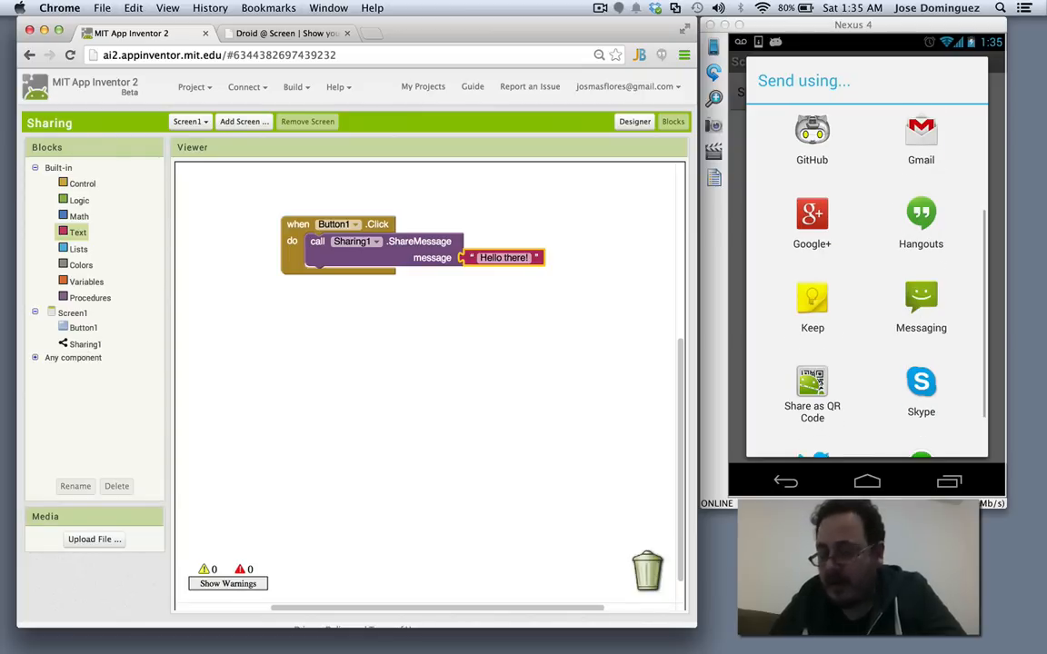
scroll("up", 3)
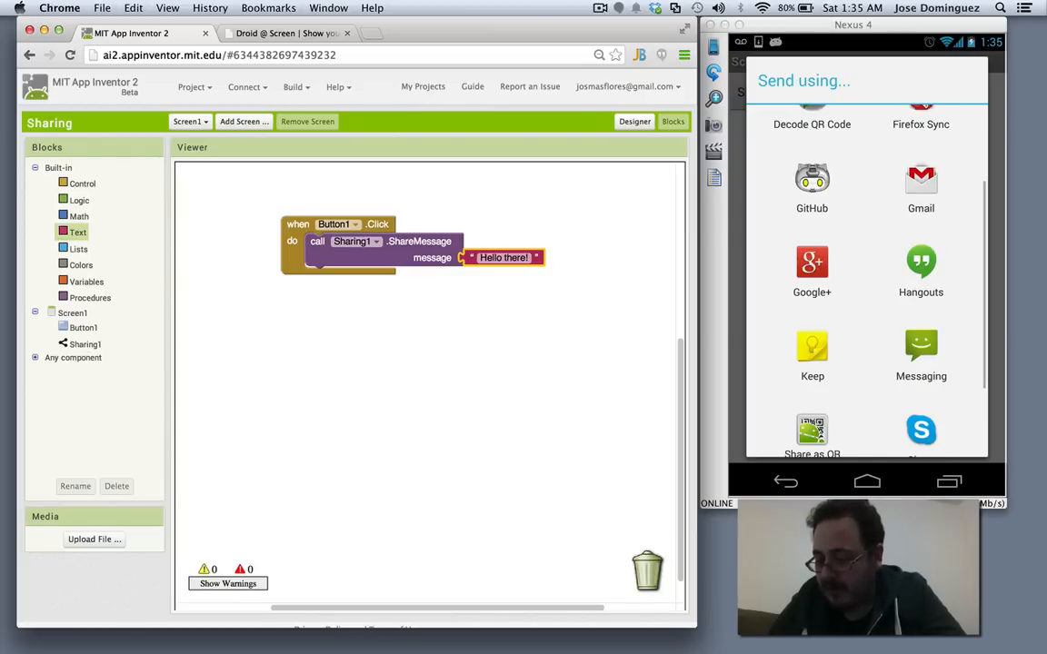
scroll("up", 3)
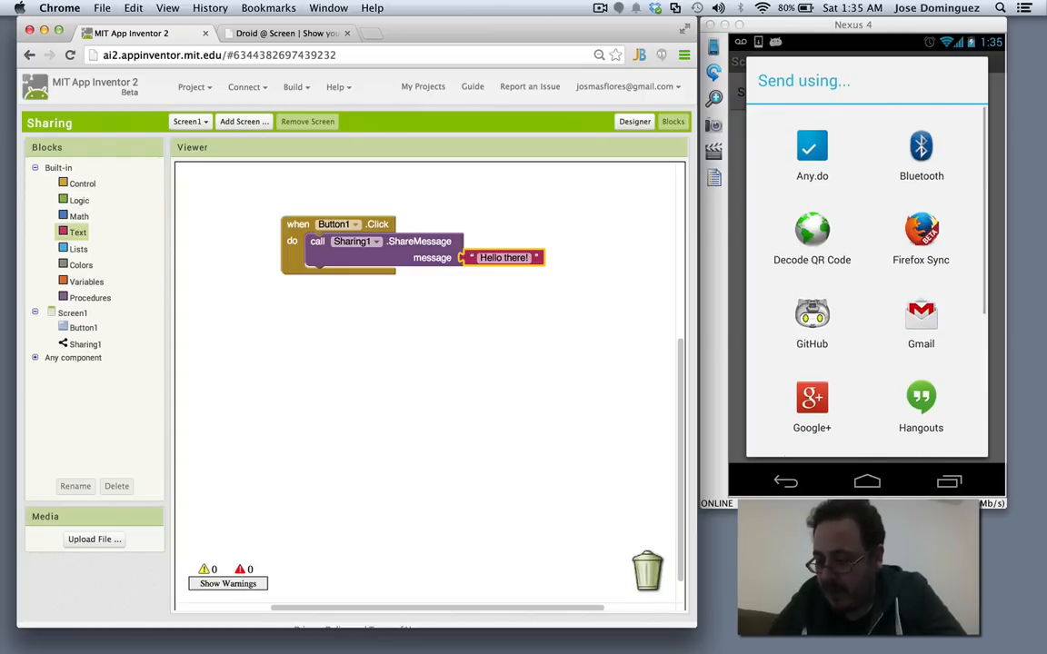
left_click(920, 323)
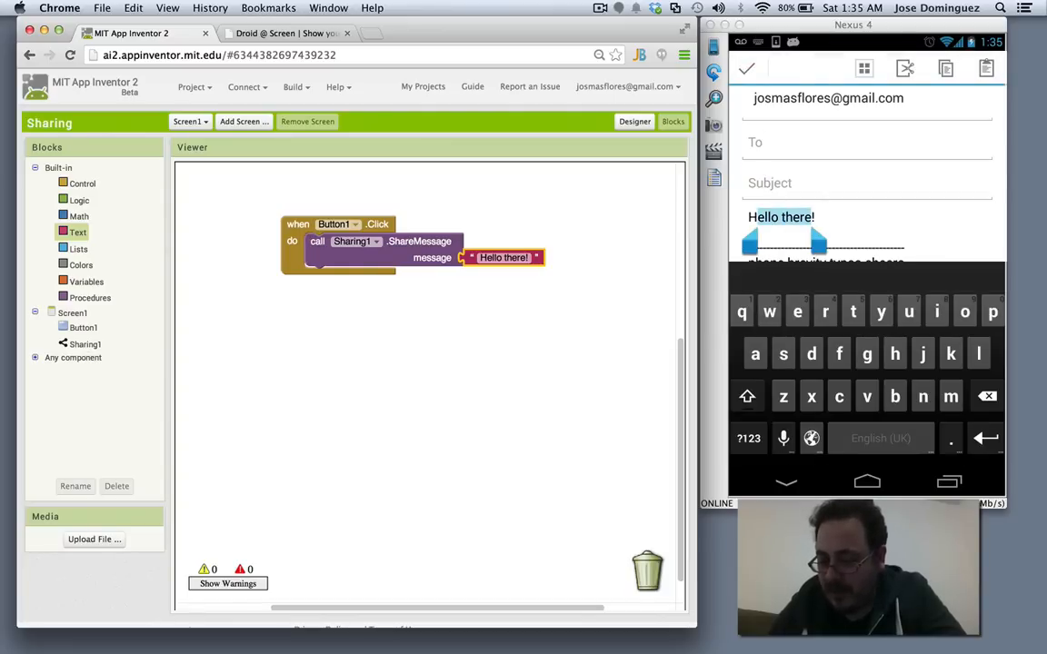
left_click(747, 396)
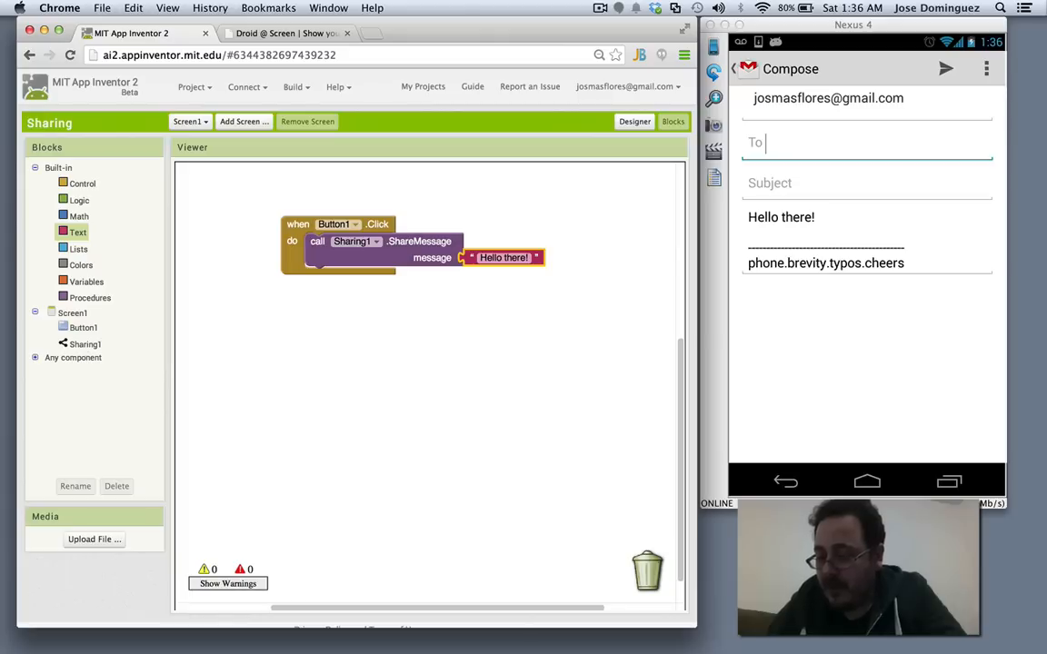
Back out of Gmail and discard the unsent draft to return to the app.
left_click(985, 69)
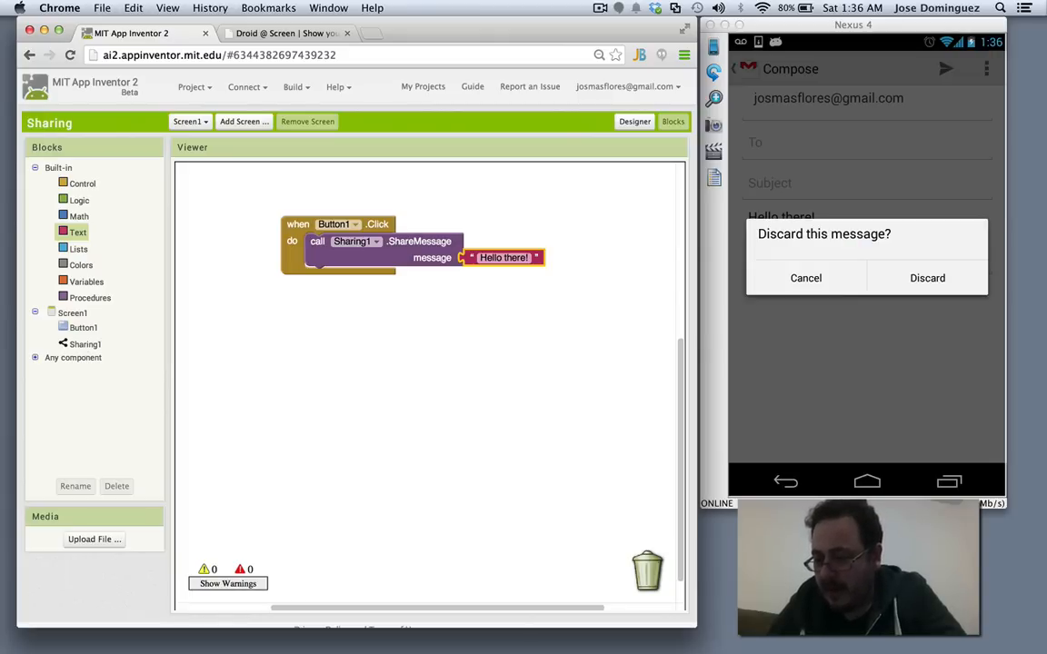
left_click(927, 278)
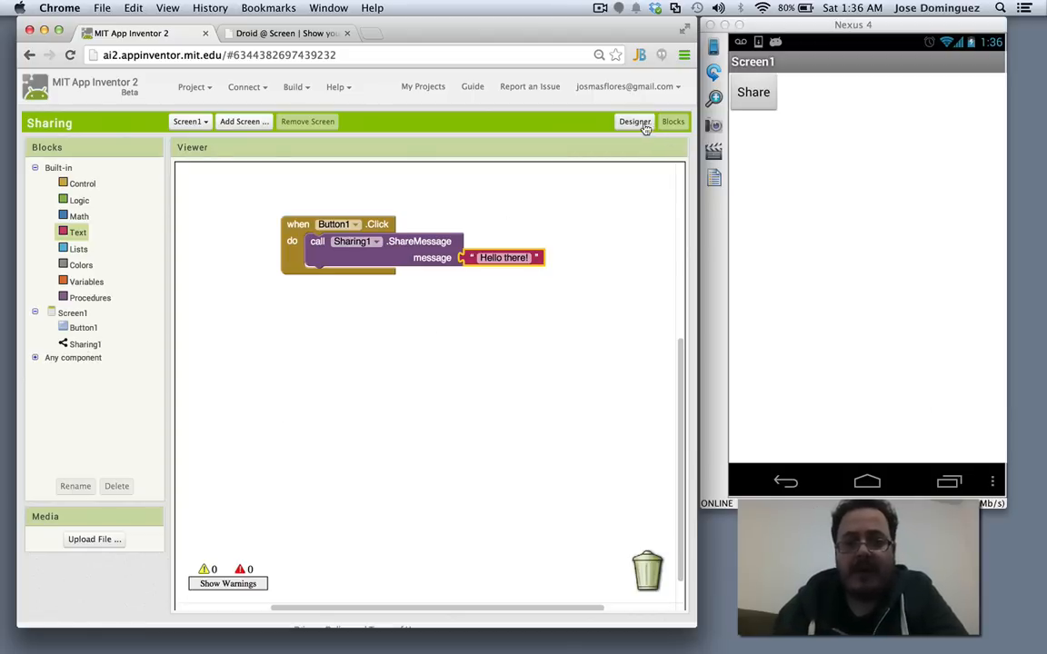
Add a Camera component from Media with UseFront ticked, then return to Blocks.
left_click(634, 119)
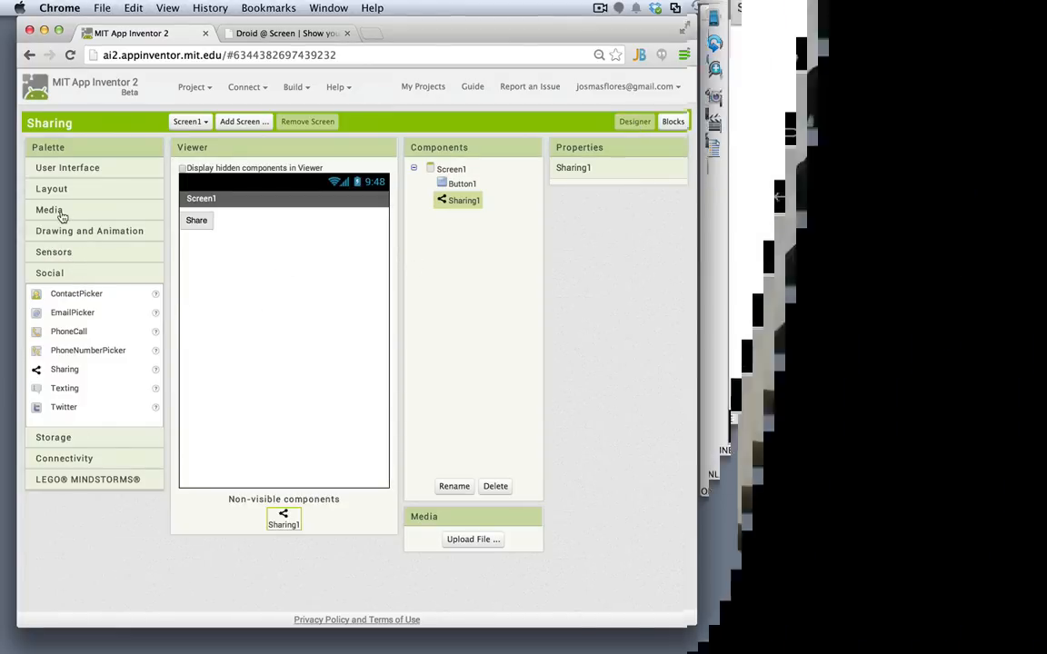
left_click(49, 211)
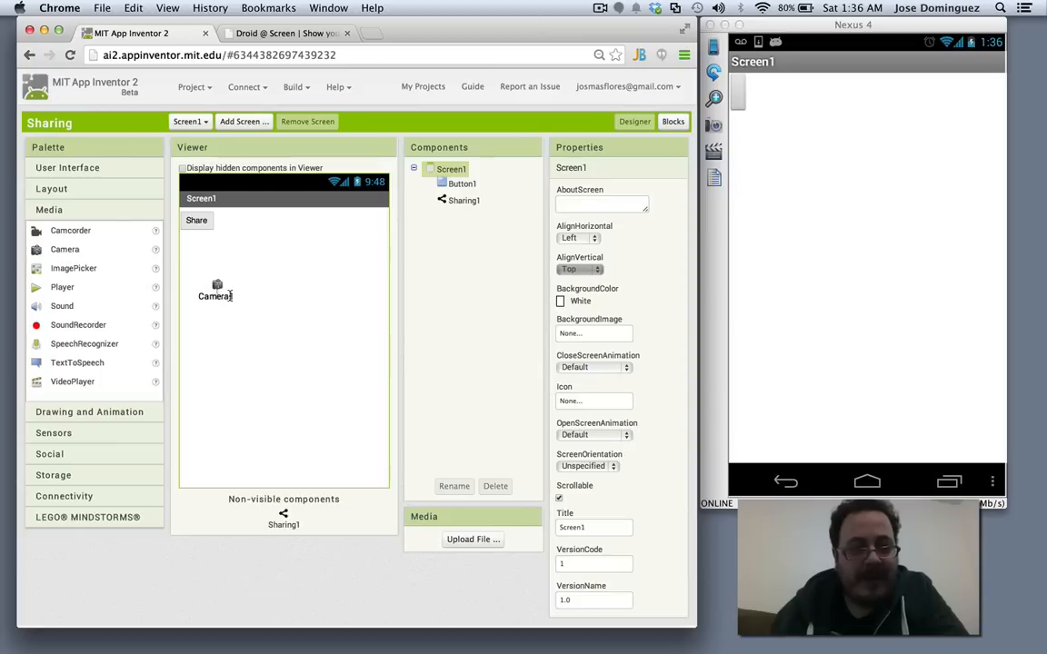
left_click(464, 216)
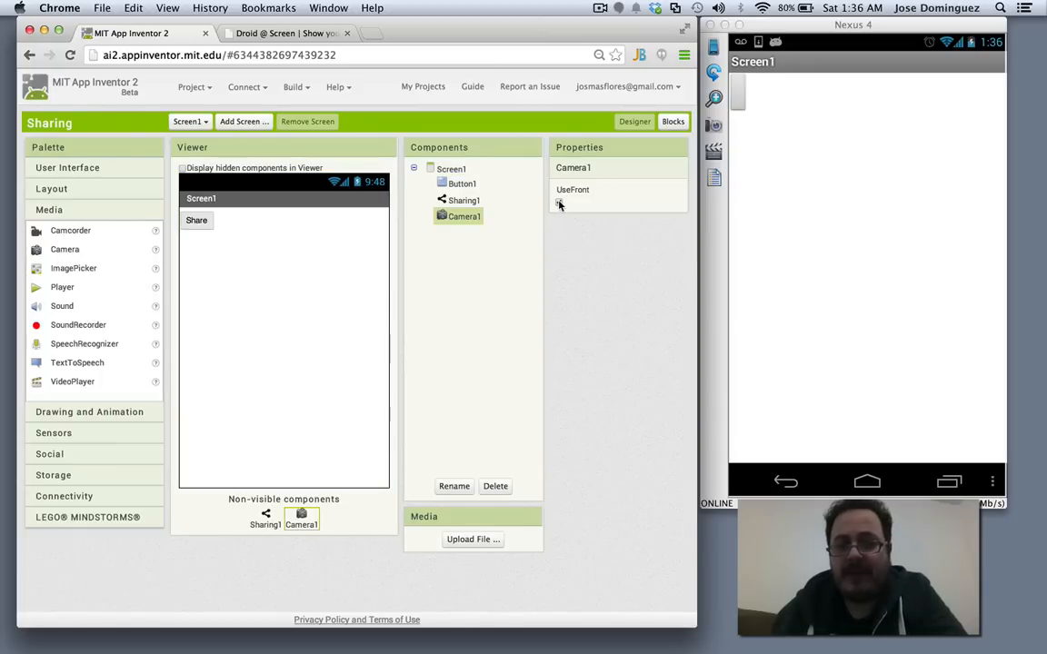
left_click(560, 202)
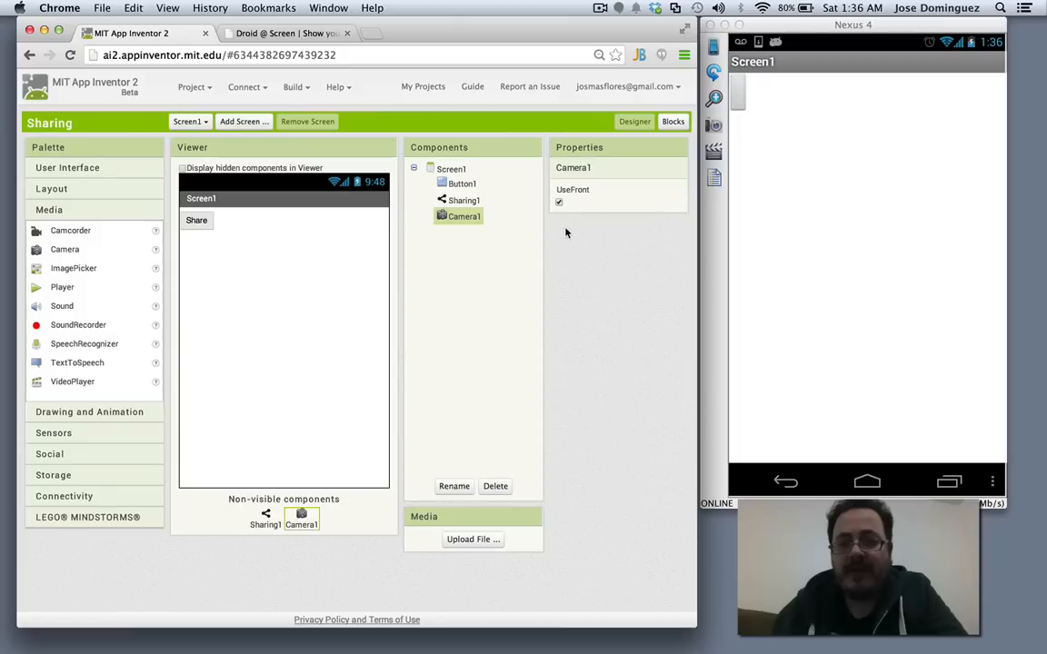
mouse_move(625, 183)
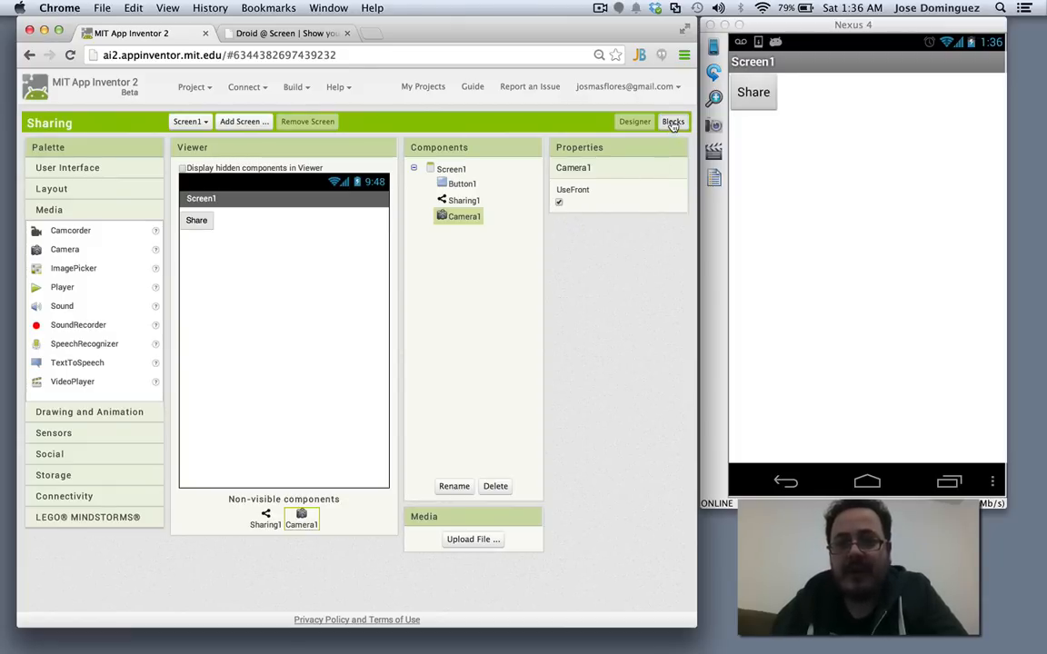
left_click(672, 120)
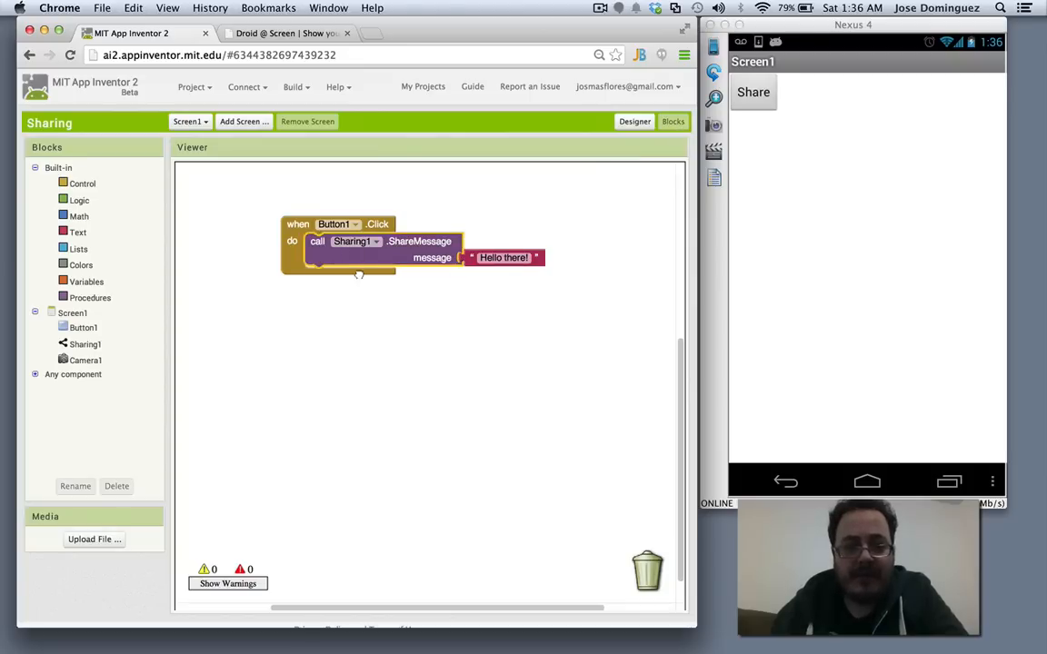
Have Button1.Click take a picture and Camera1.AfterPicture share the image with 'Hello there!'.
left_click_drag(382, 240, 427, 312)
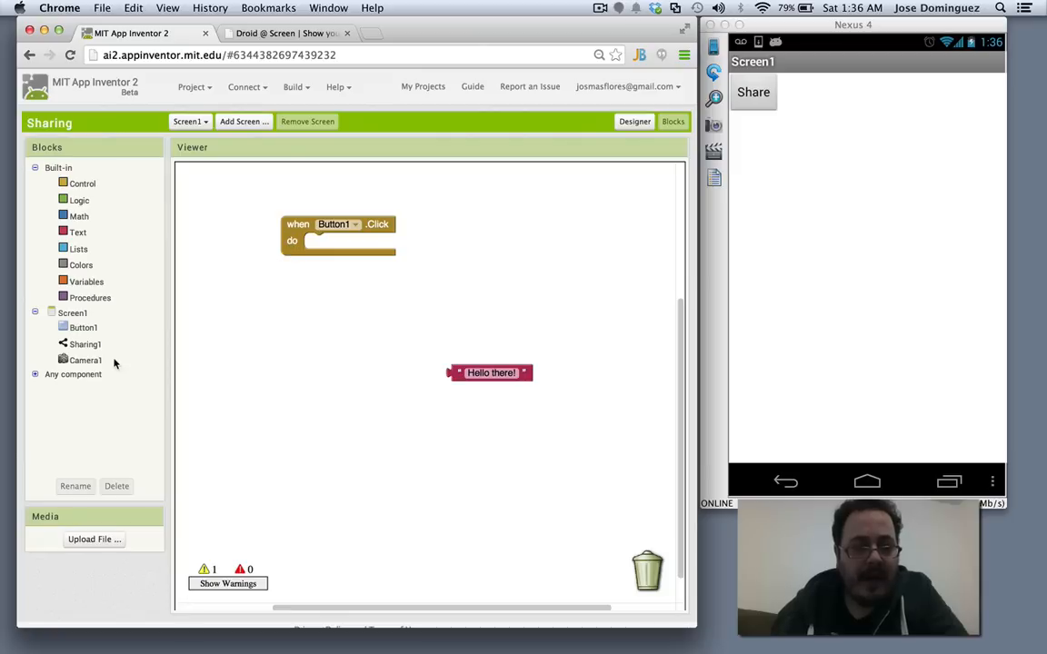
left_click(83, 344)
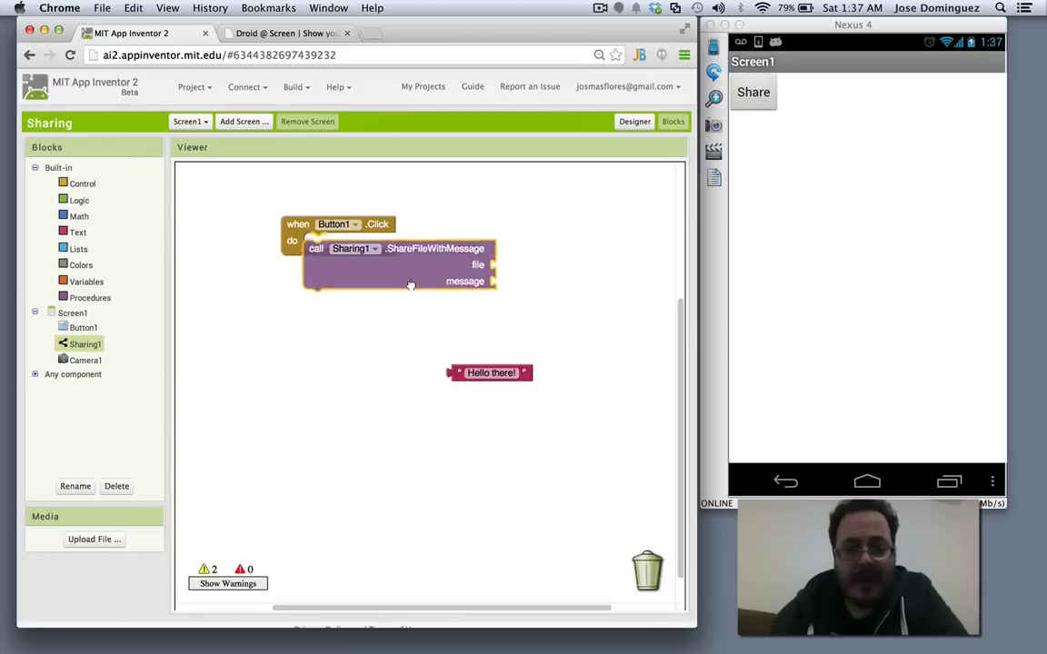
left_click(85, 360)
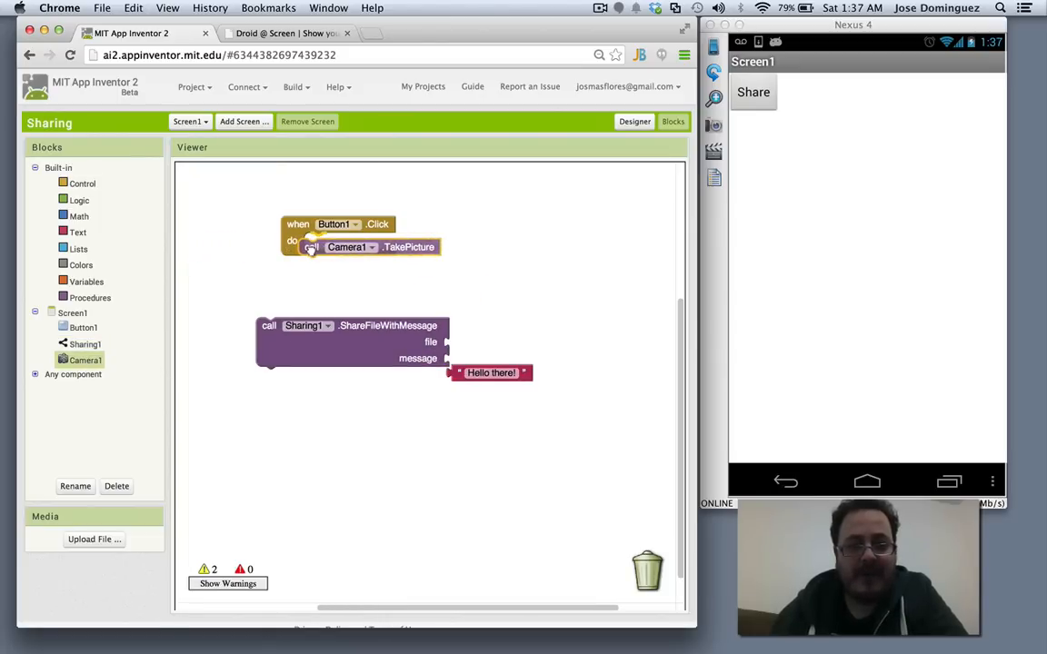
left_click_drag(362, 247, 355, 240)
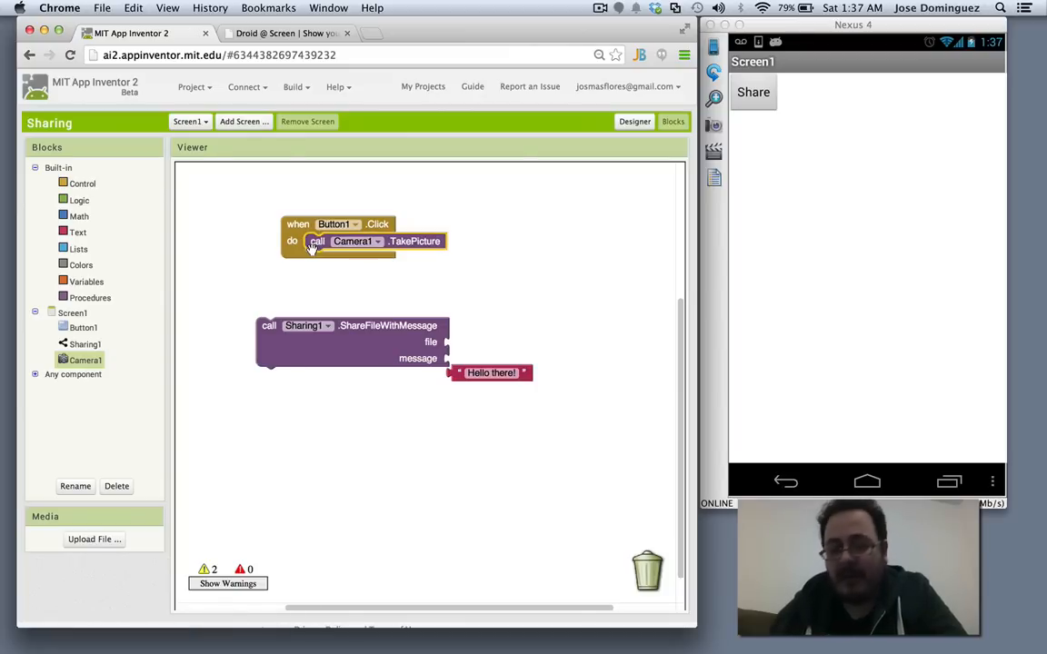
mouse_move(142, 373)
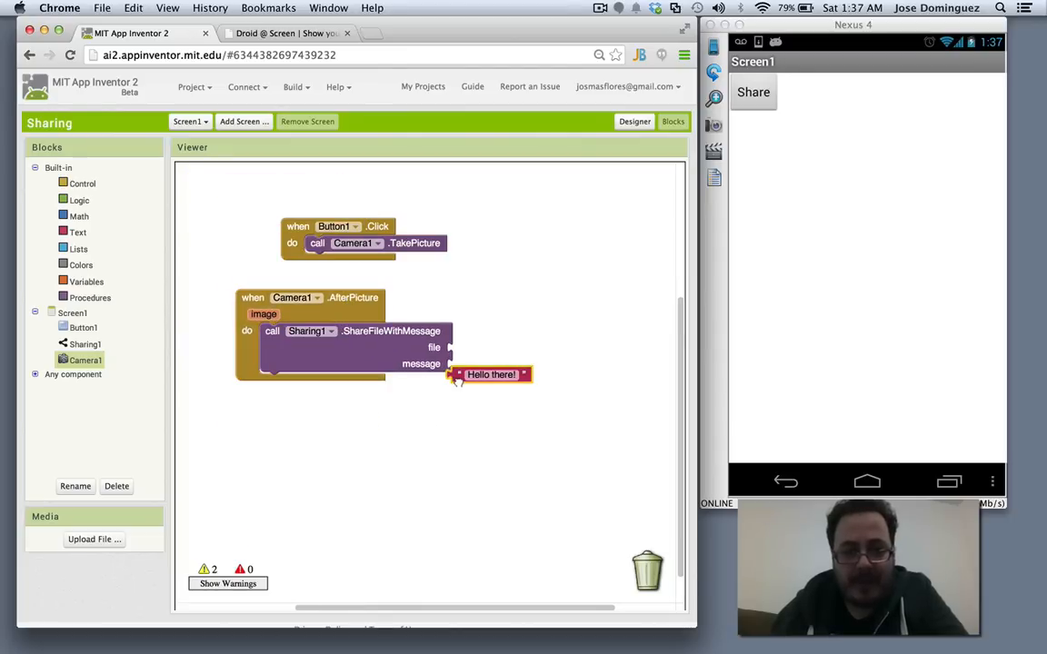
left_click_drag(491, 374, 491, 364)
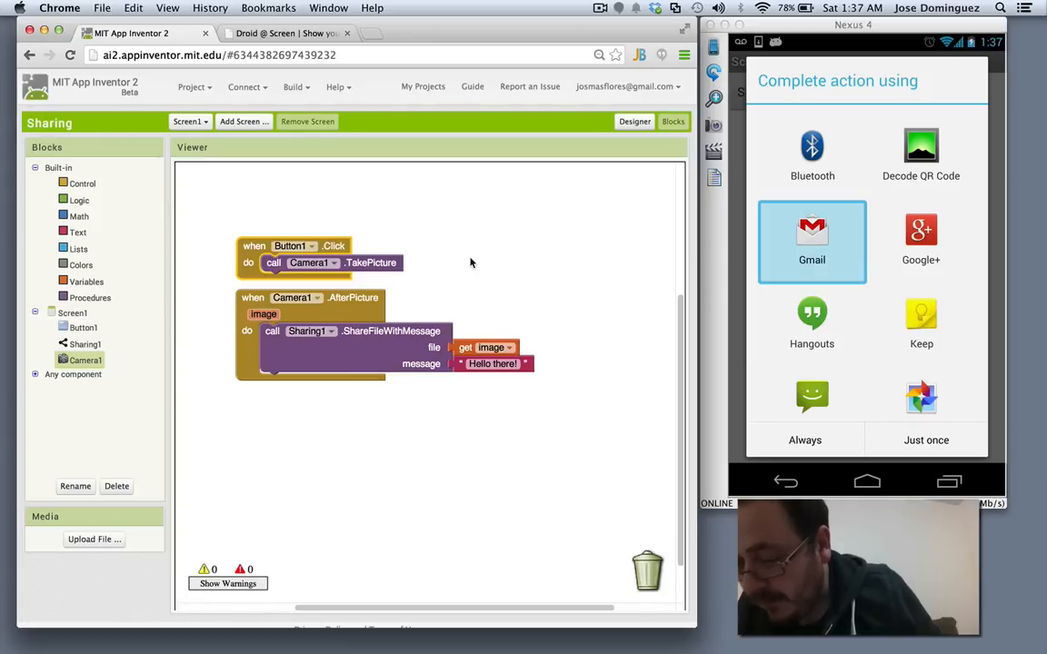
Tap Share, pick Gmail, and see the front-camera photo attached with 'Hello there!'.
left_click(810, 240)
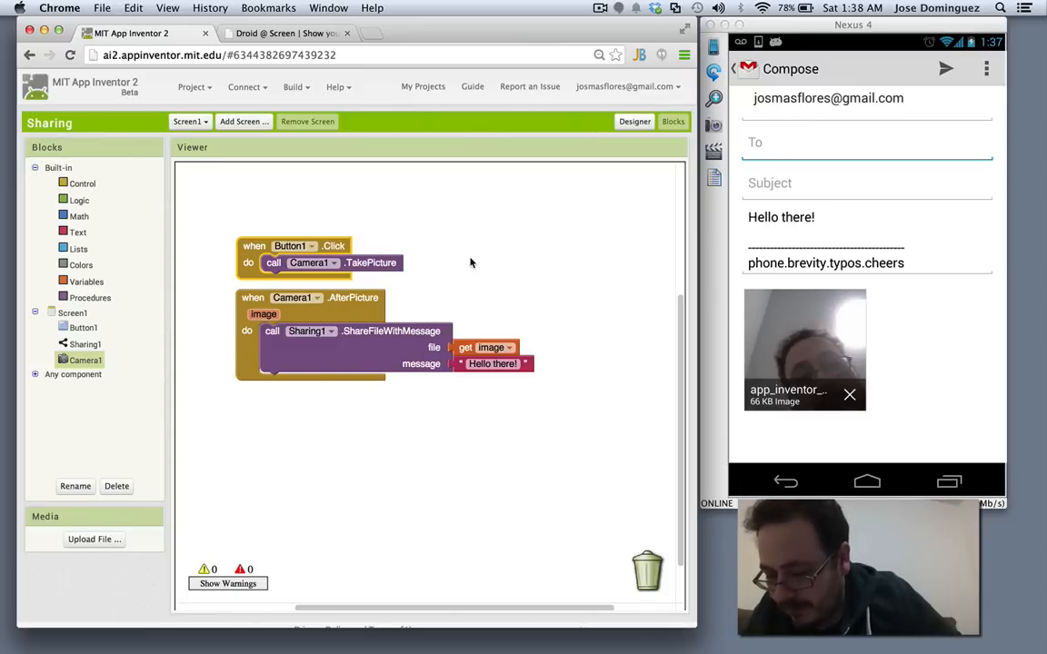
left_click(869, 142)
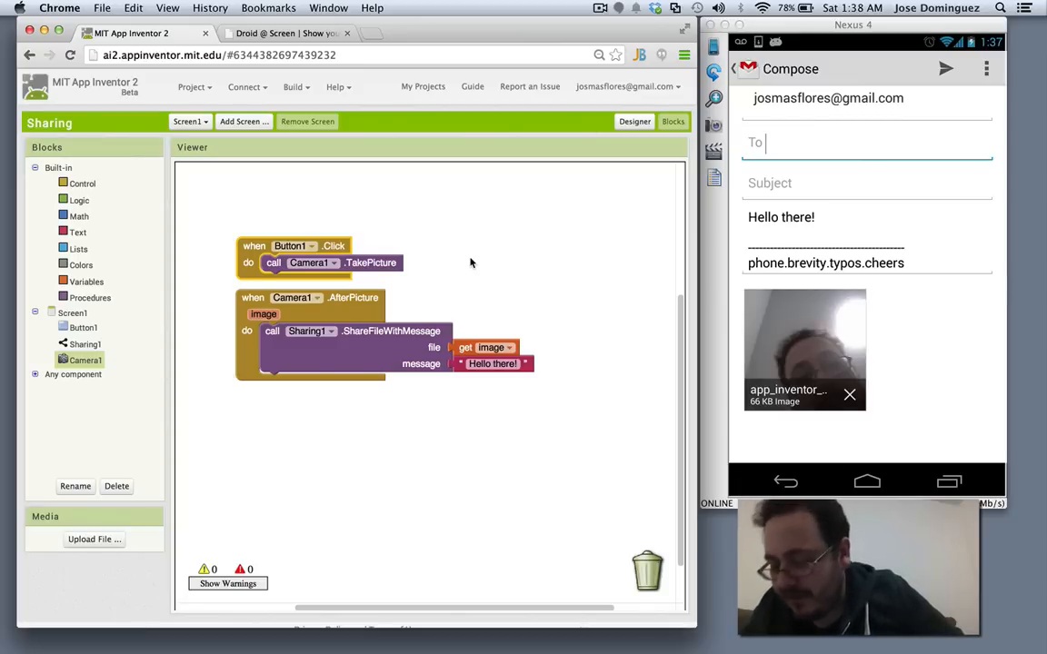